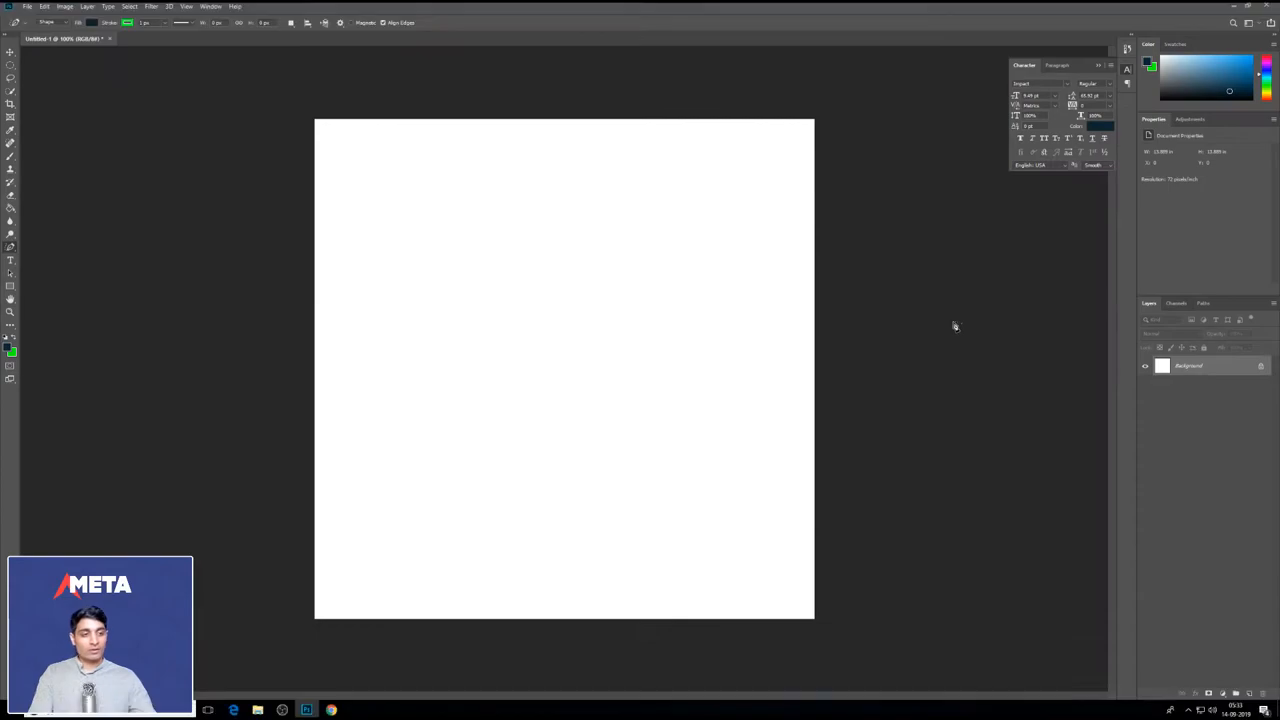
mouse_move(490, 235)
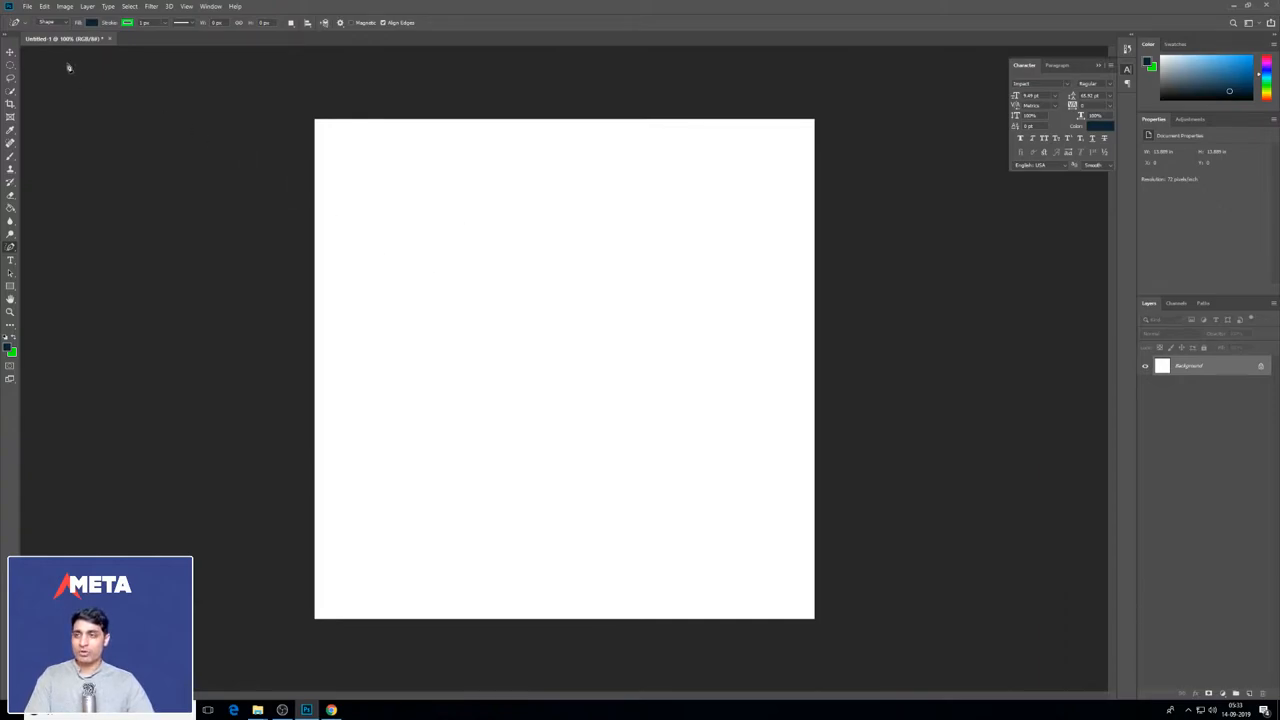
Place the 'man' photo from the Desktop as an embedded layer
left_click(42, 11)
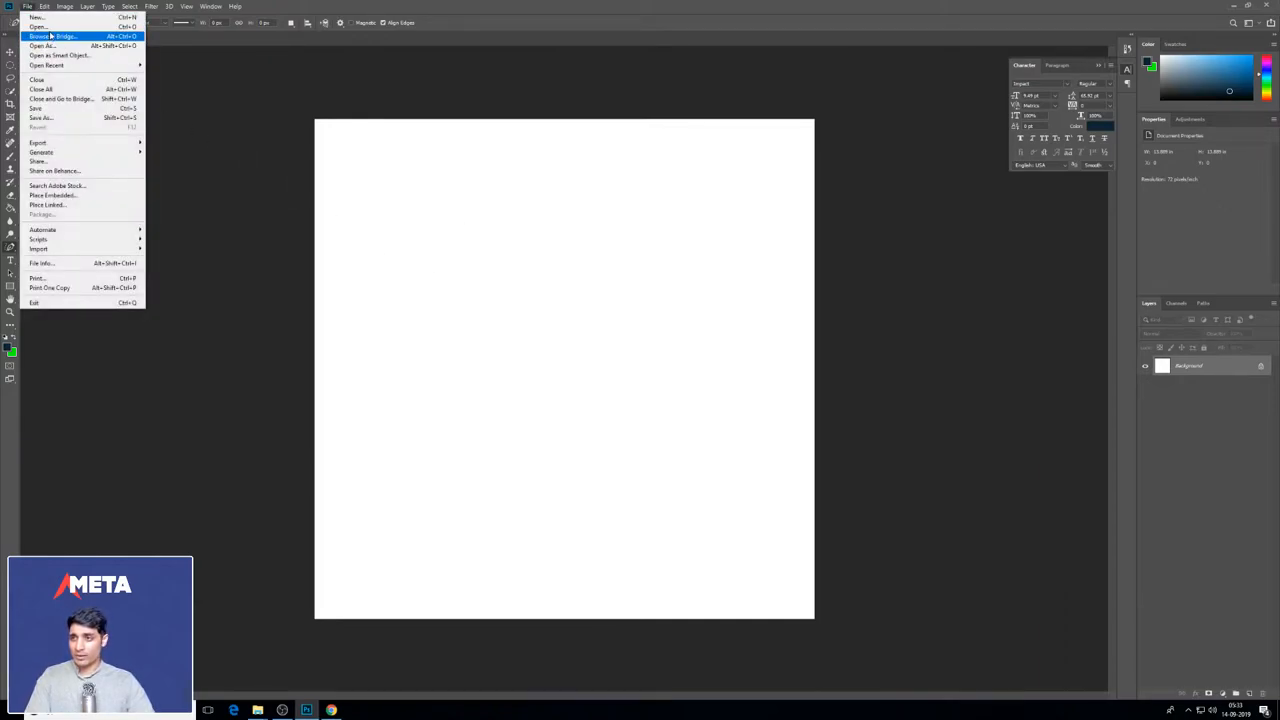
left_click(46, 195)
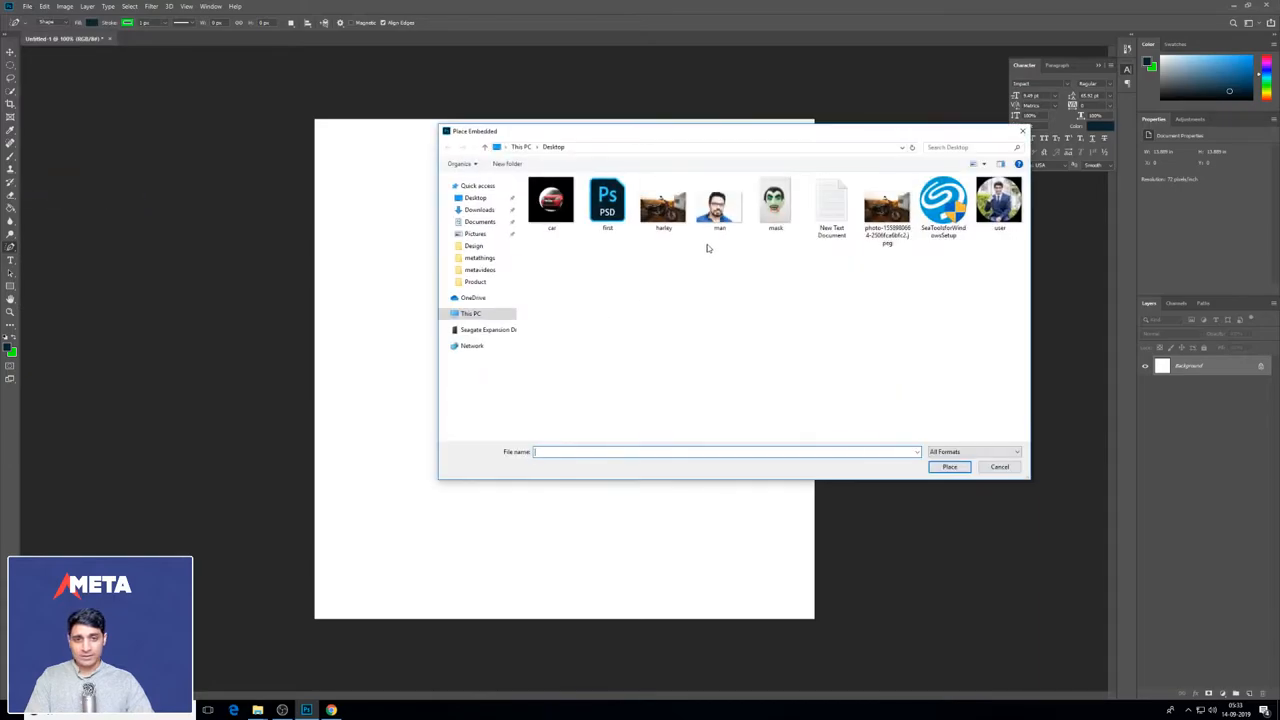
double_click(719, 200)
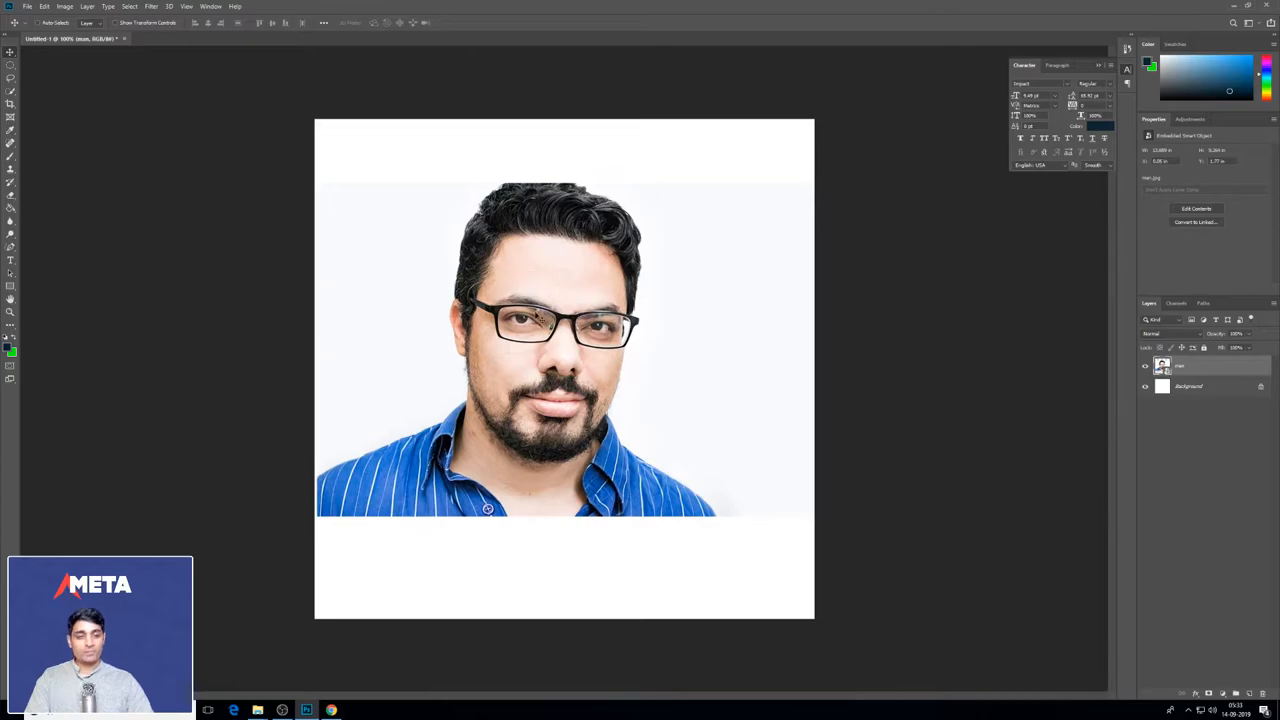
mouse_move(300, 211)
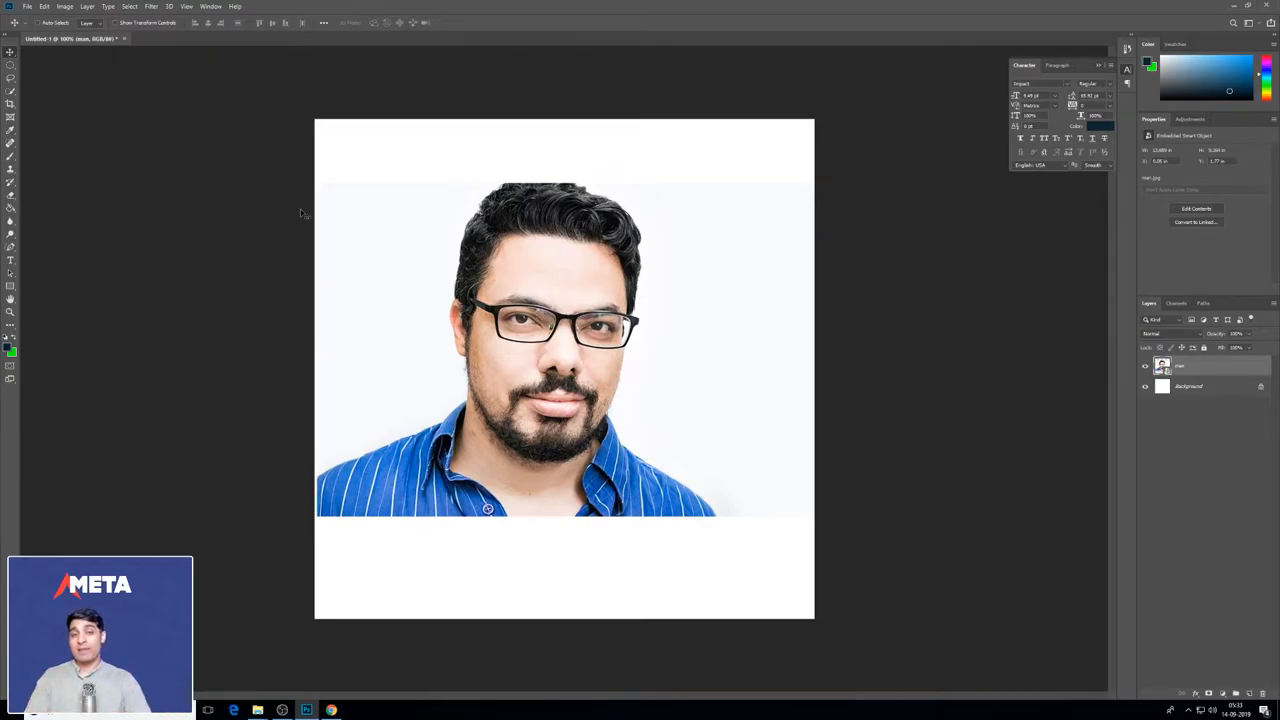
Place the 'mask' vampire image as an embedded layer over the man's photo
left_click(41, 6)
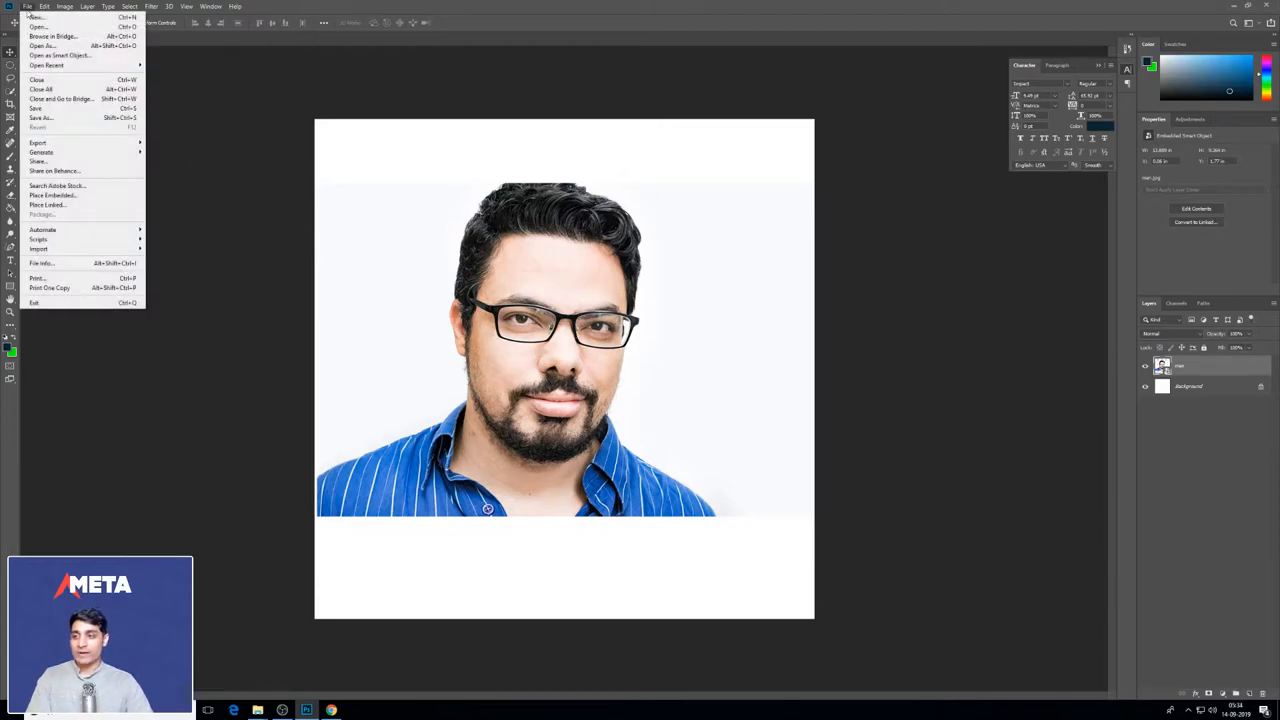
left_click(49, 195)
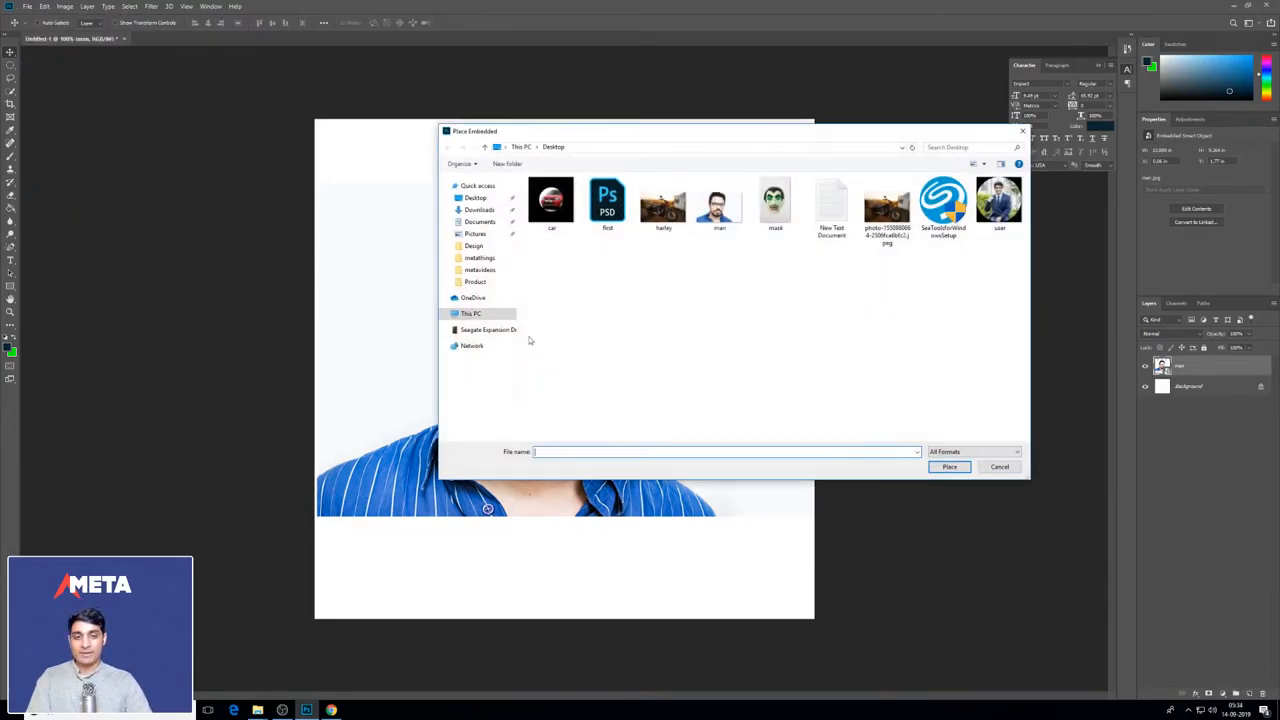
left_click(774, 200)
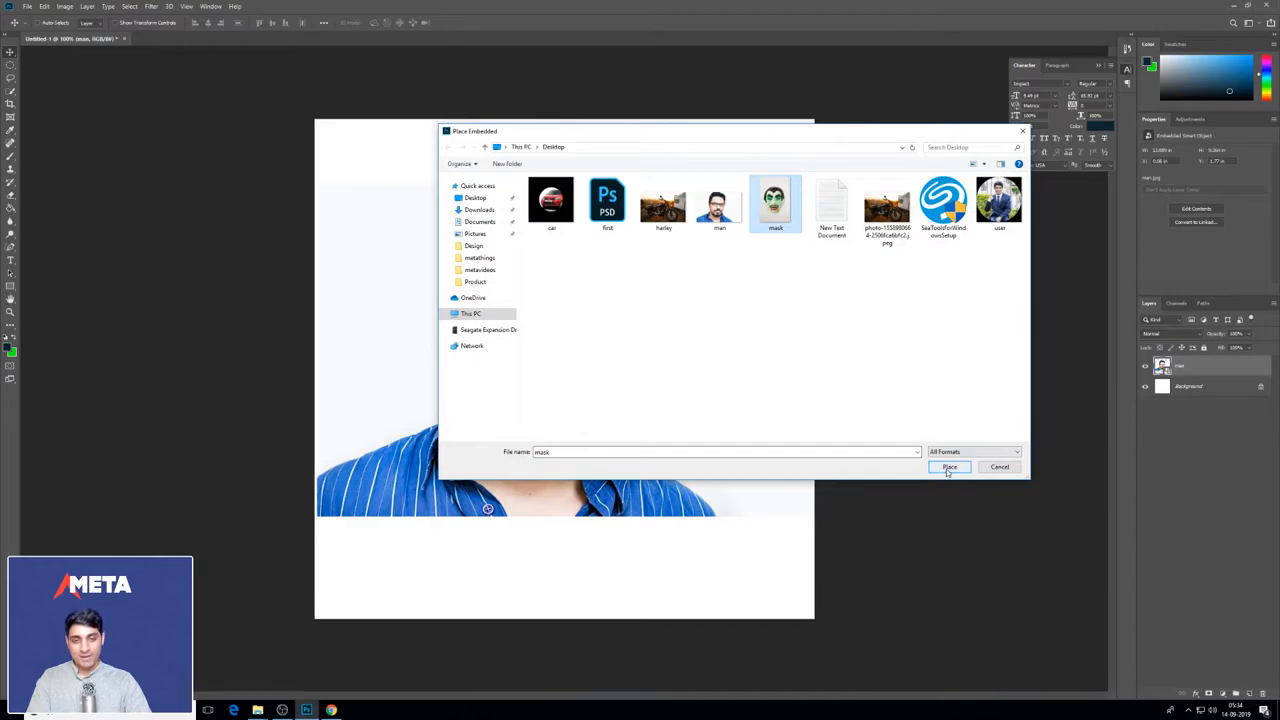
left_click(950, 466)
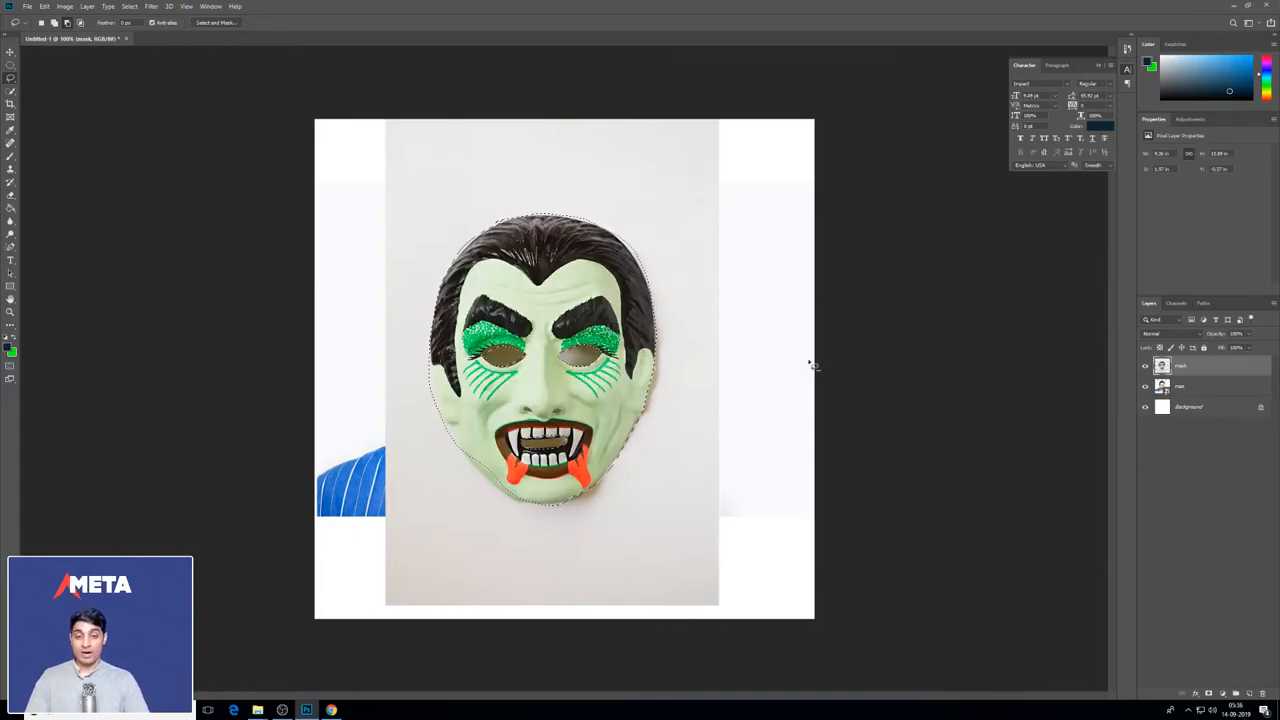
Apply Feather to the selection around the vampire mask
right_click(593, 360)
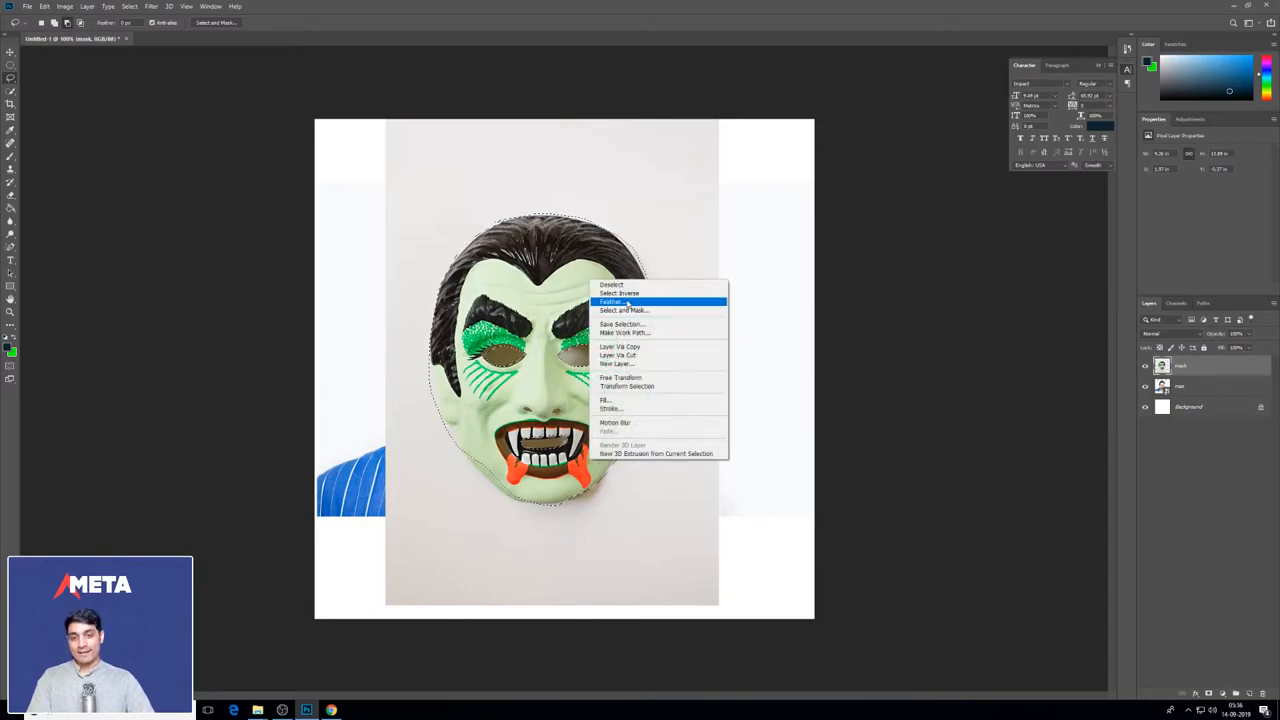
left_click(614, 292)
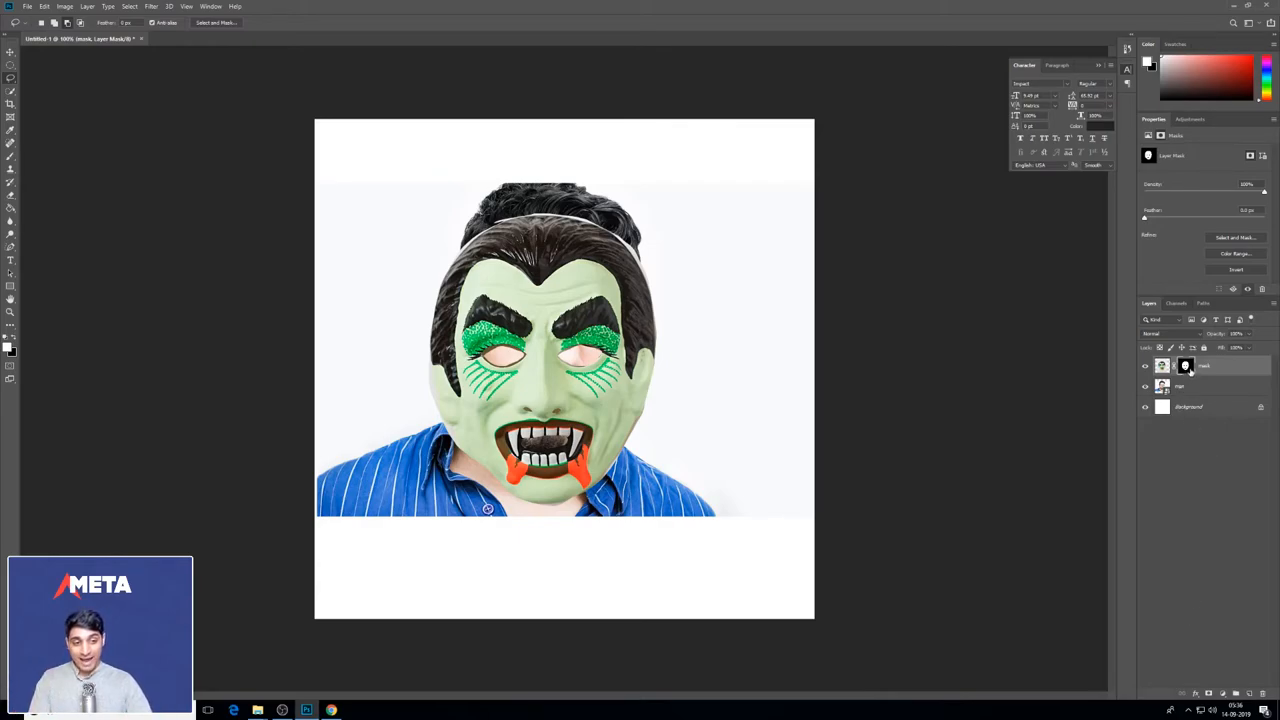
mouse_move(1186, 367)
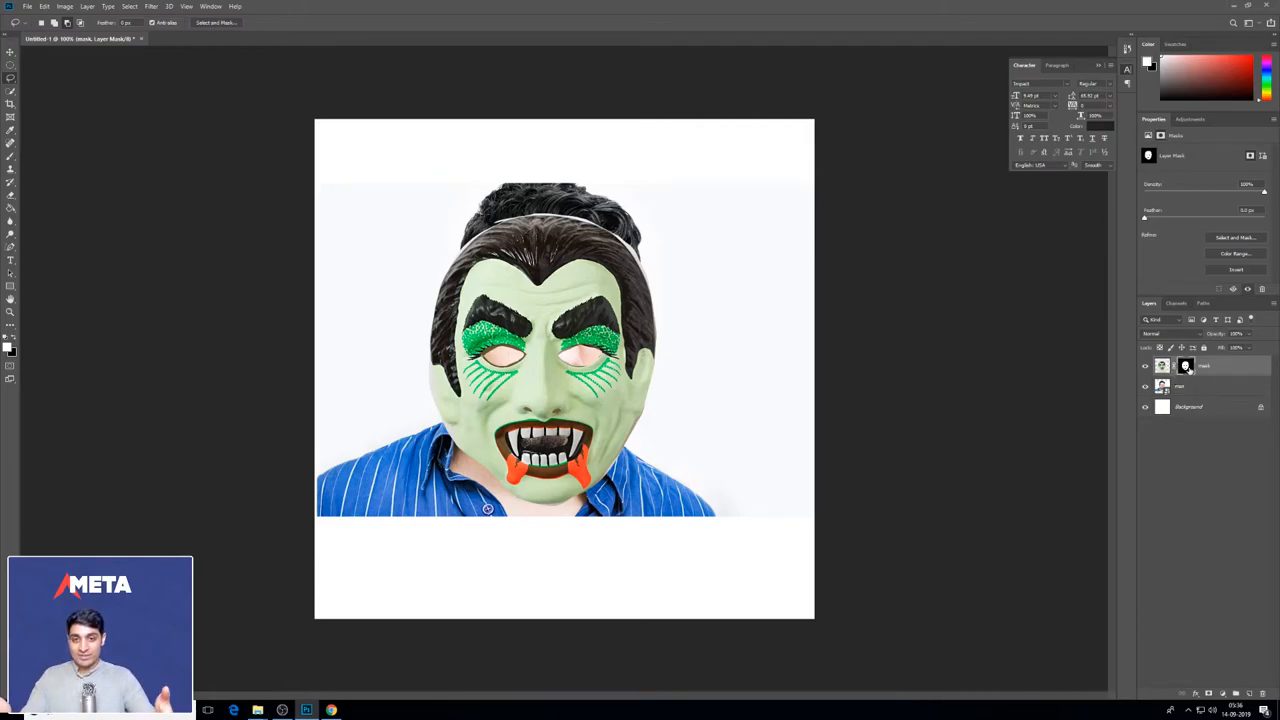
mouse_move(1185, 365)
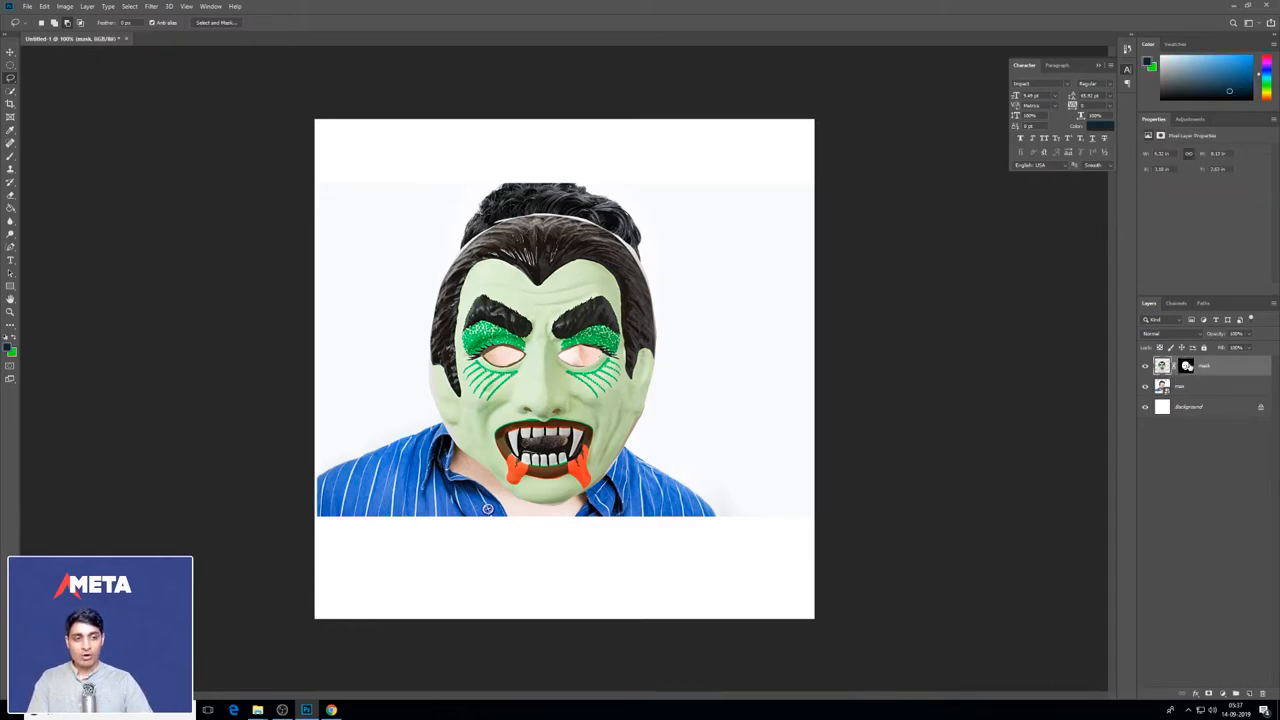
left_click(1185, 365)
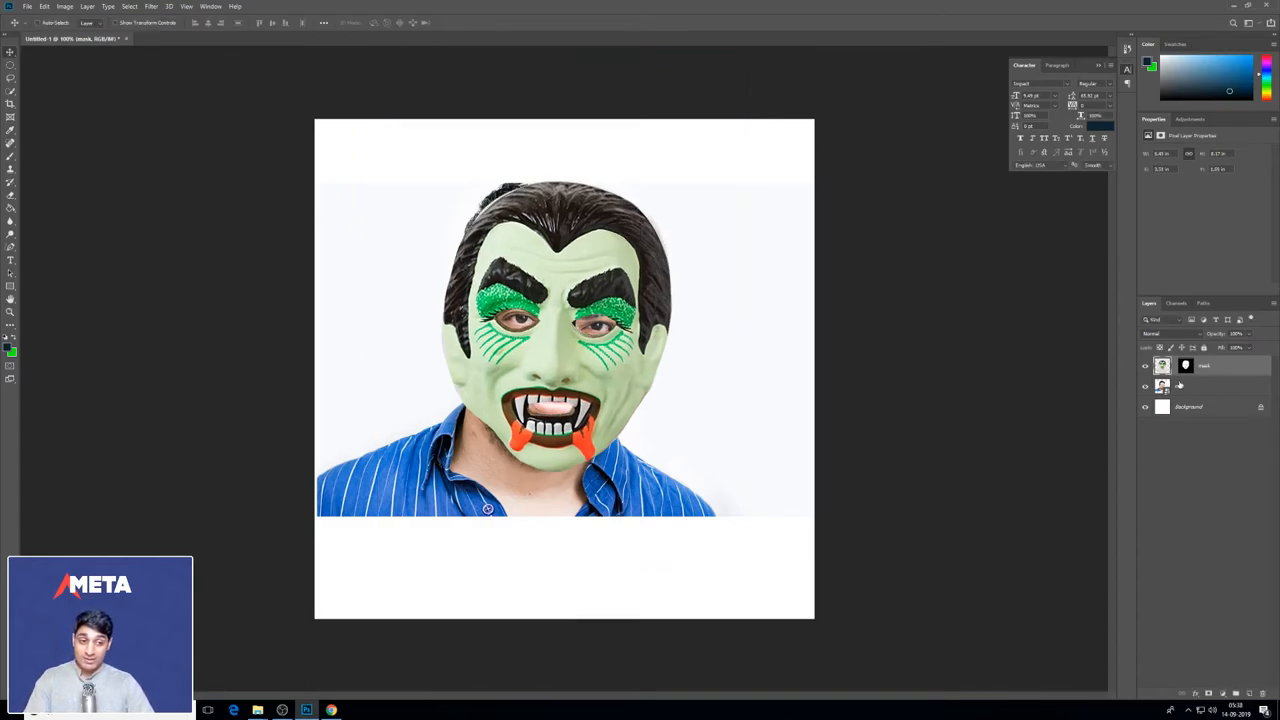
Switch between the mask layer's layer-mask and image thumbnails to align the vampire mask
left_click(1185, 366)
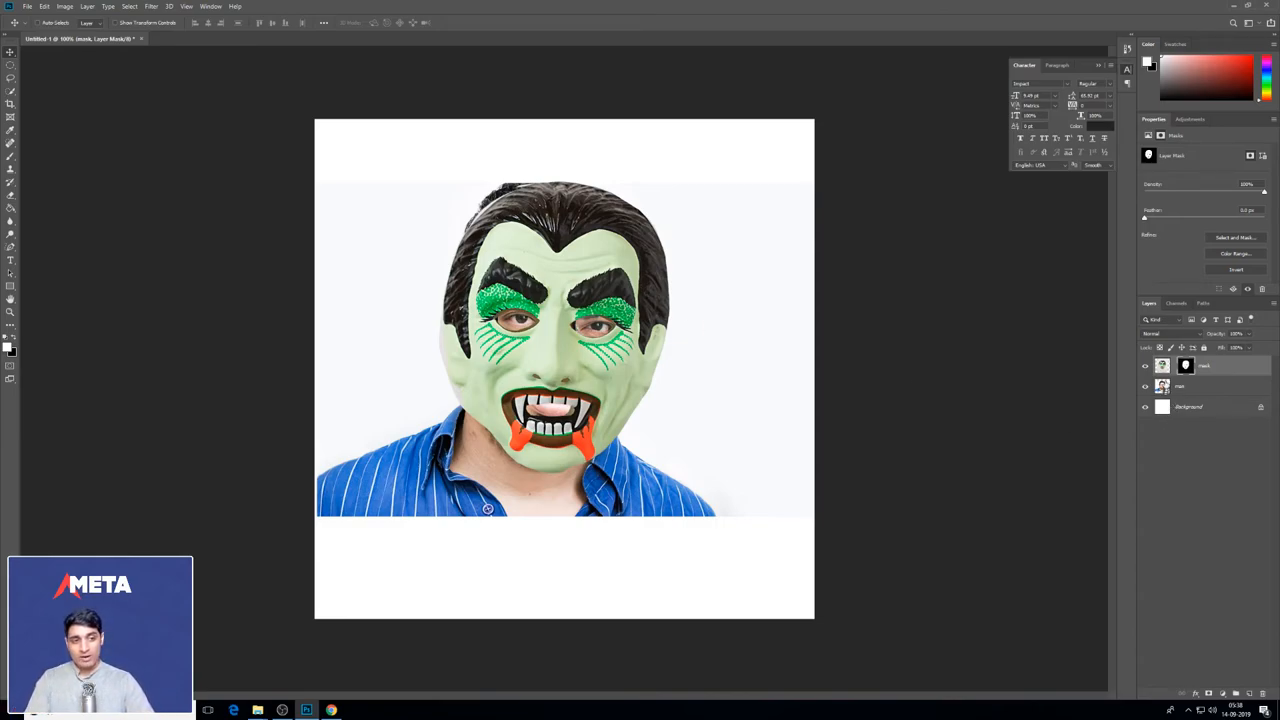
left_click(1160, 366)
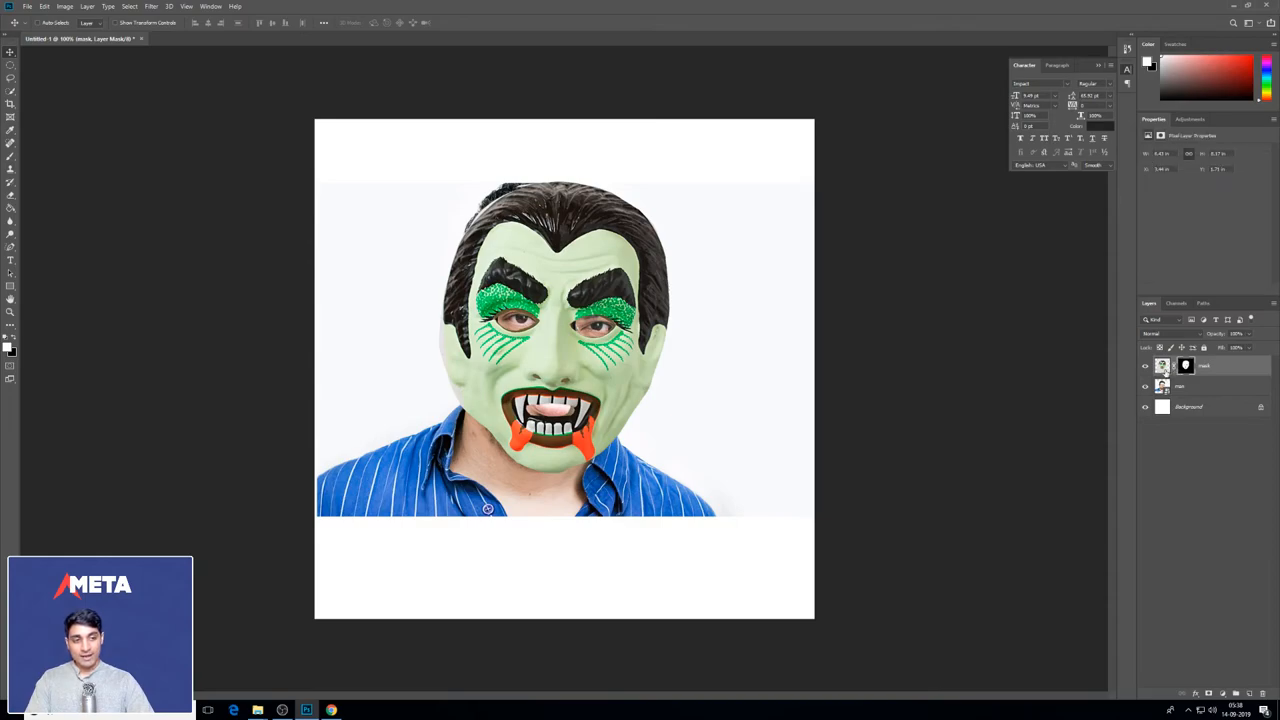